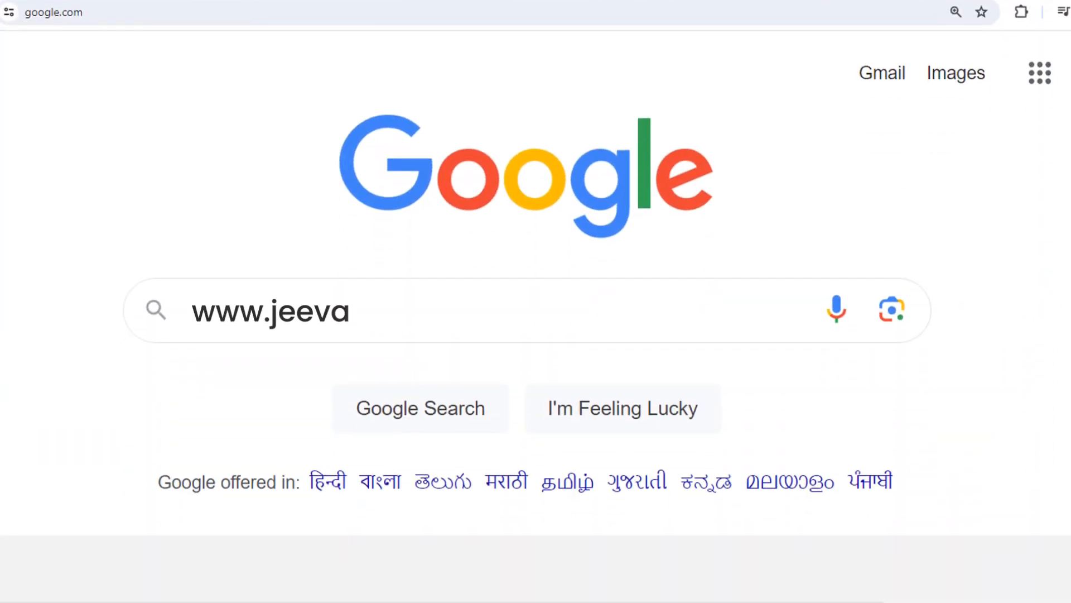
text(ntikainnovation)
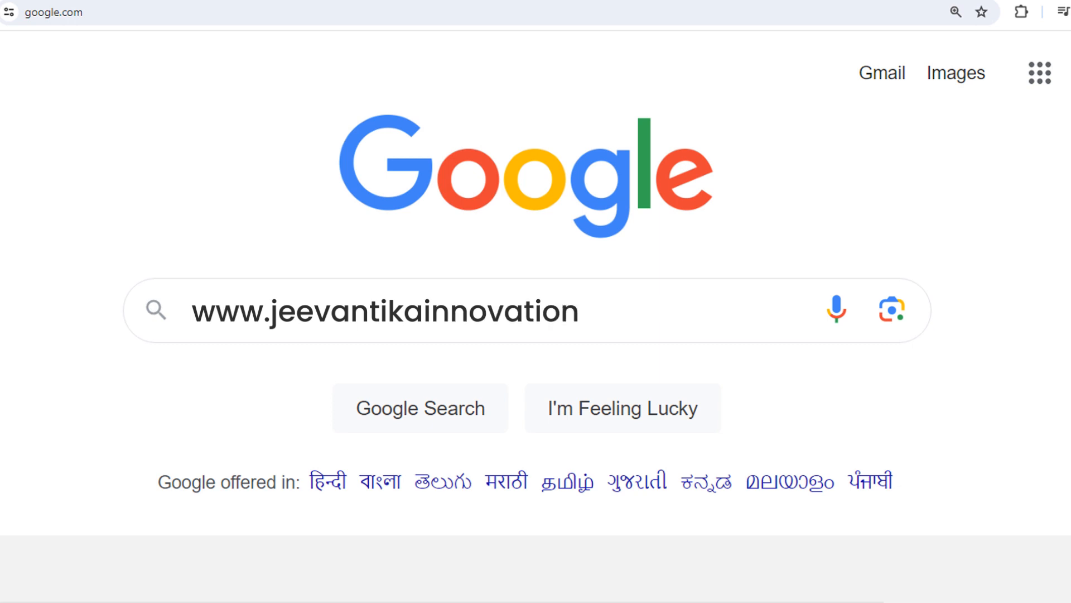
text(s.com)
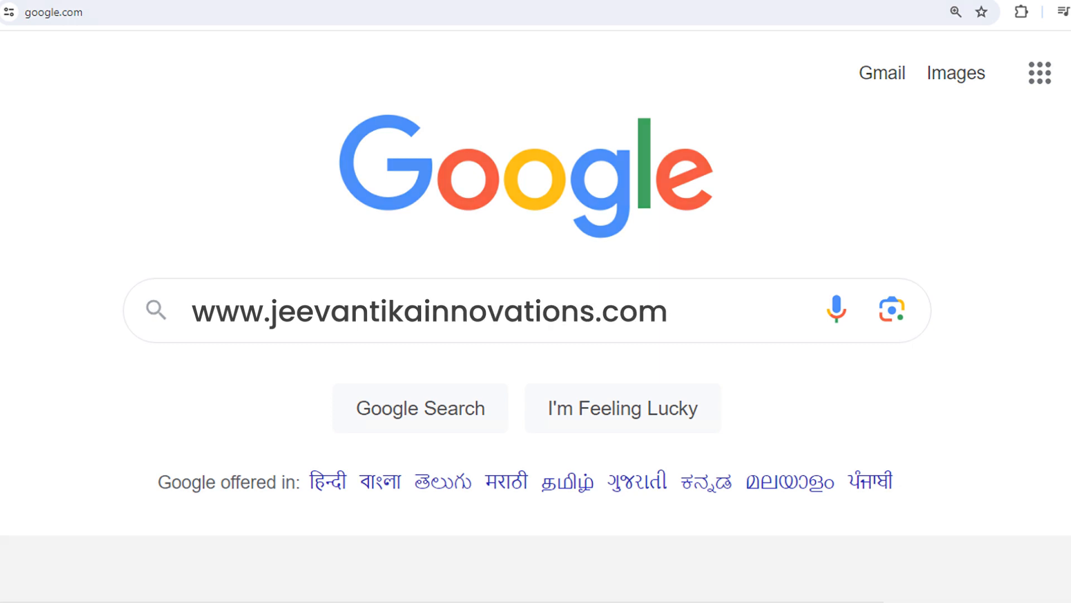
key(Enter)
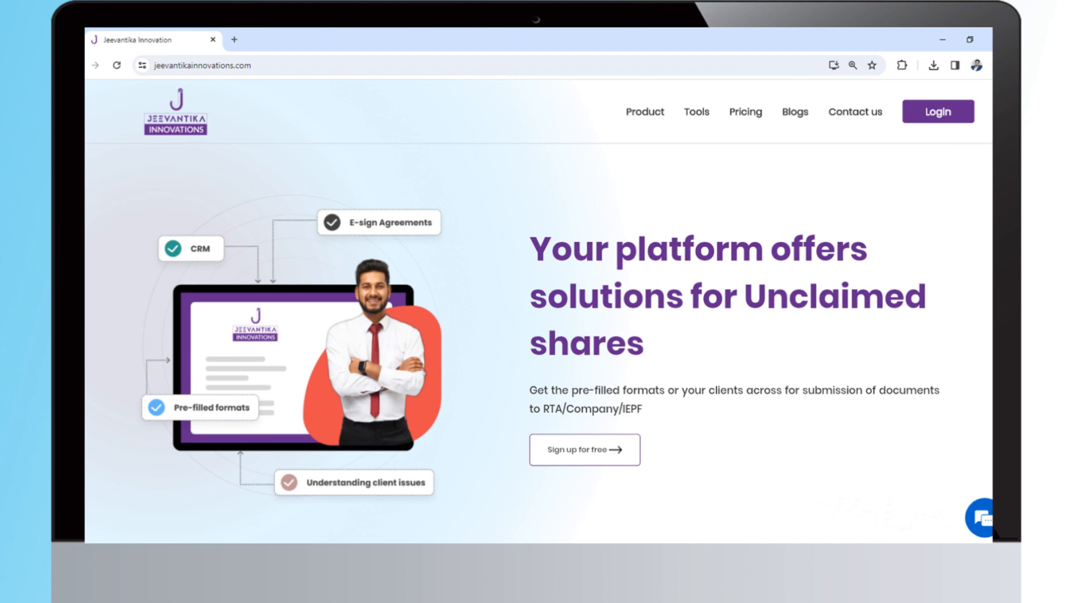
click(938, 110)
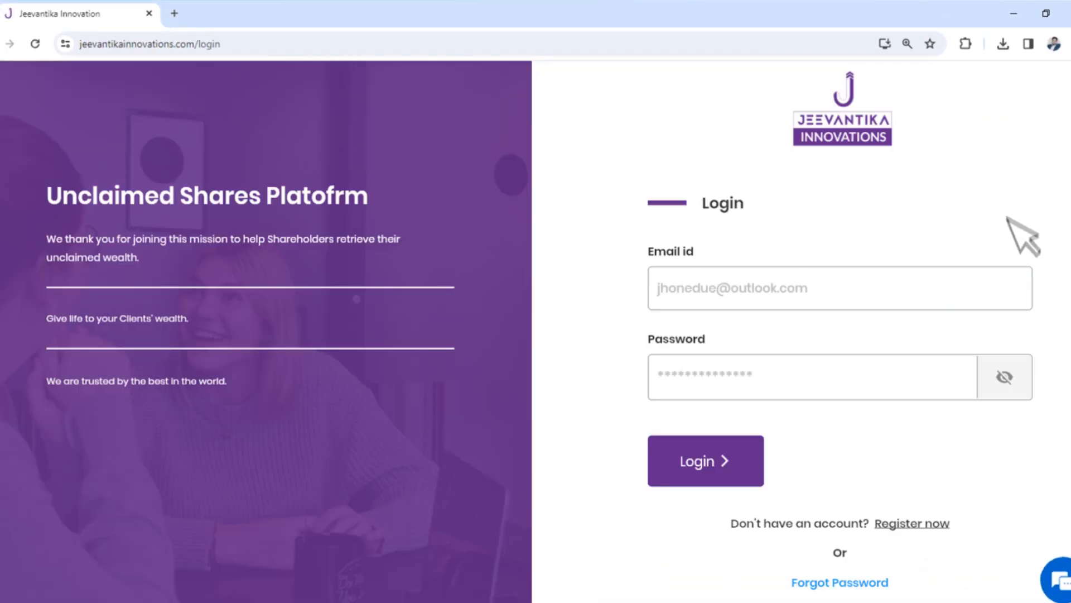
mouse_move(914, 536)
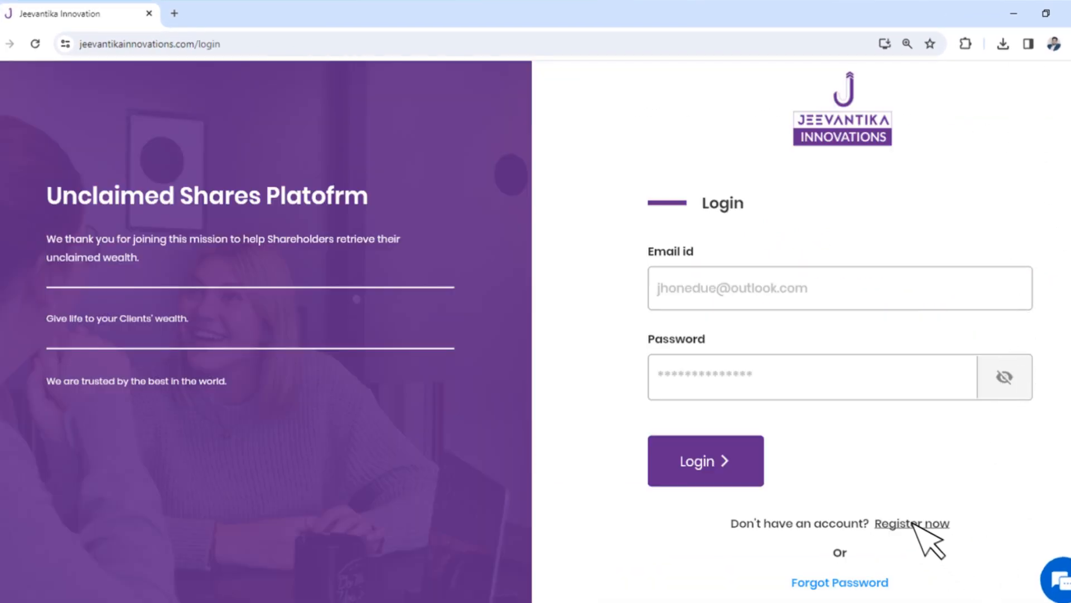
click(912, 524)
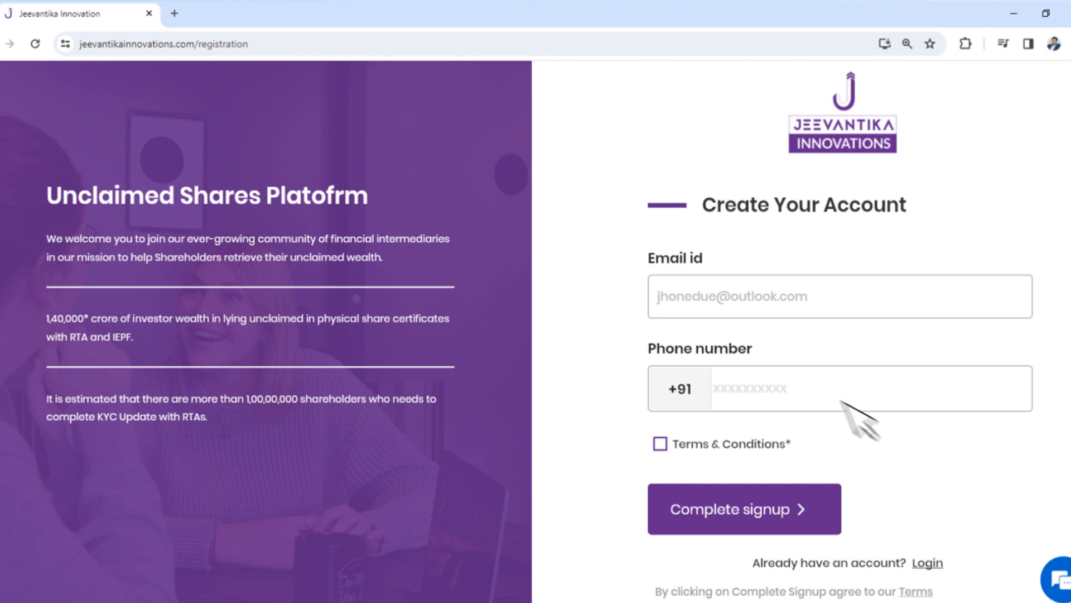
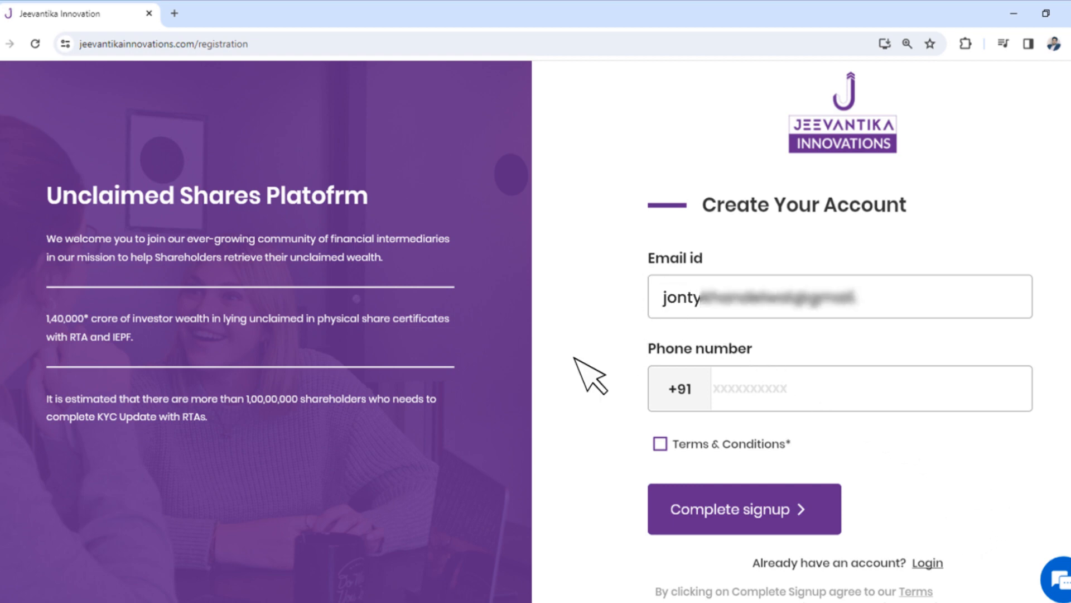
text(7737XXXXXX)
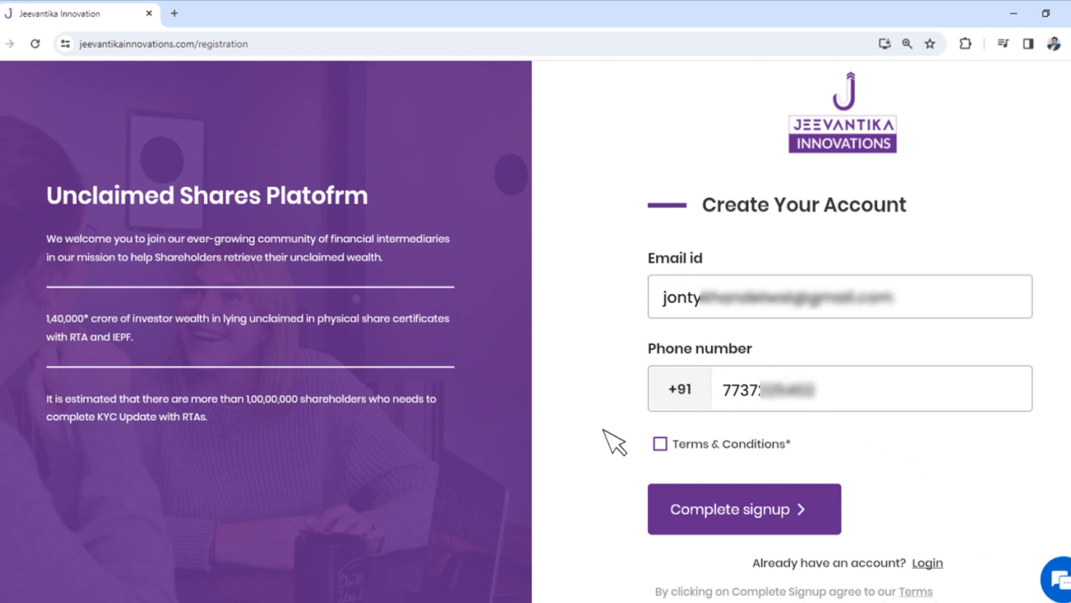
click(660, 444)
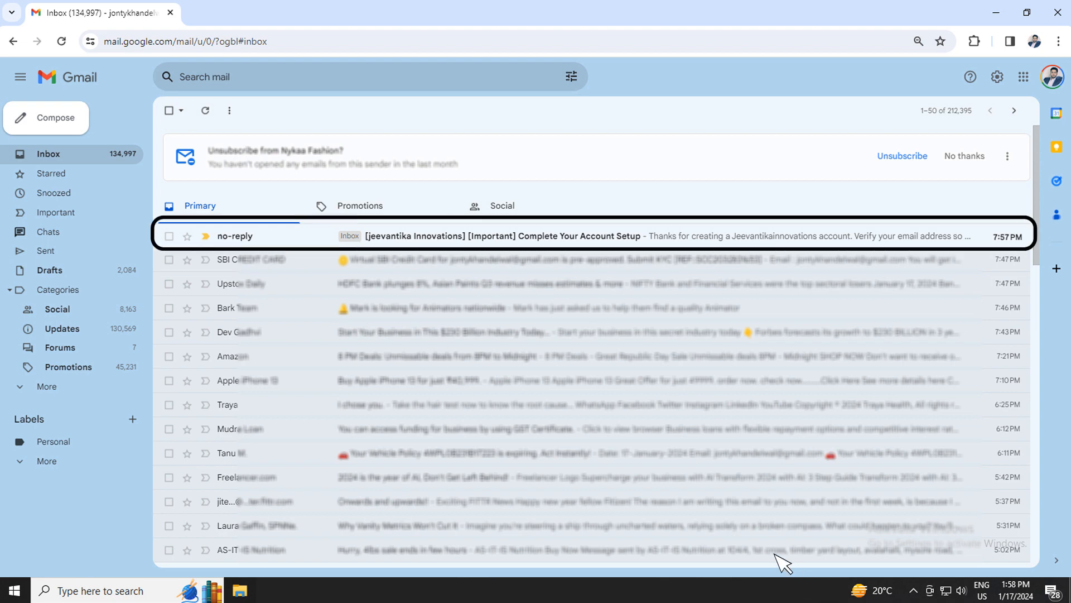
mouse_move(317, 237)
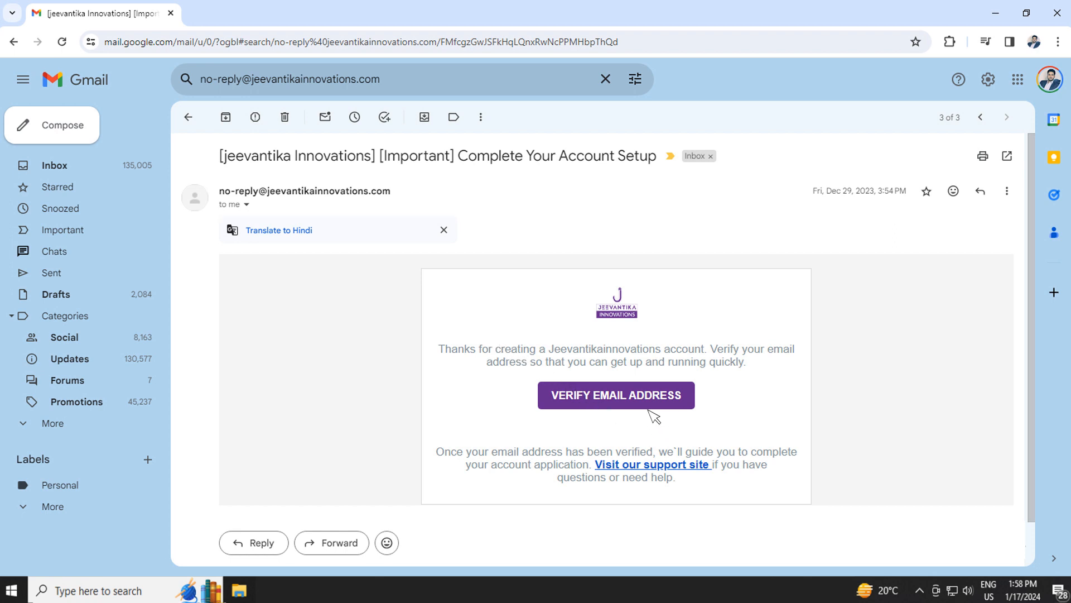
Verify the email address from the Complete Your Account Setup message in Gmail.
click(616, 395)
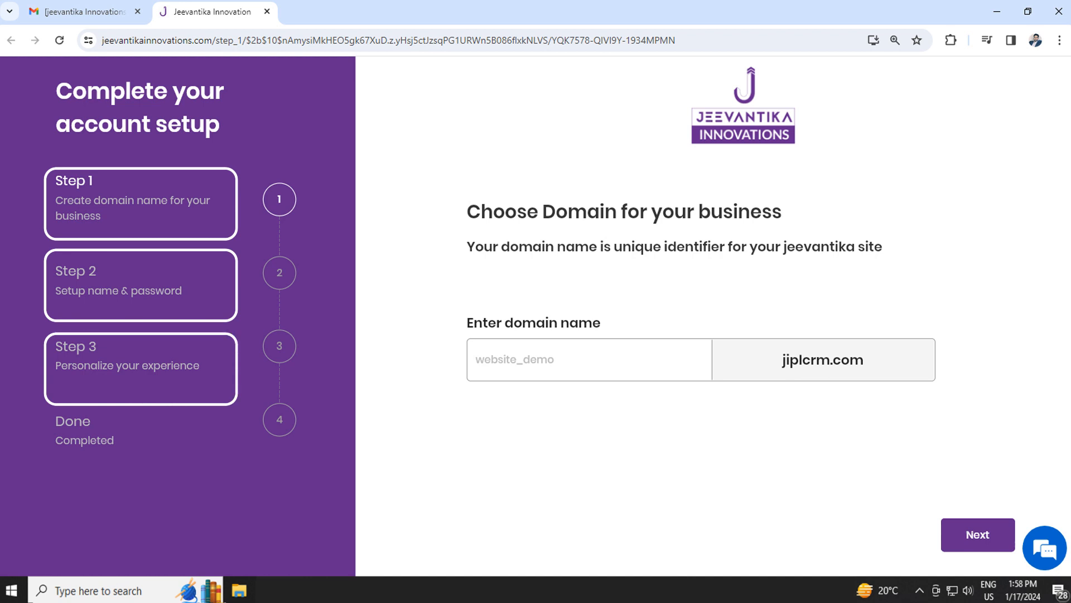
Enter 'jonty' as the business domain on jiplcrm.com and continue to step 2.
click(506, 334)
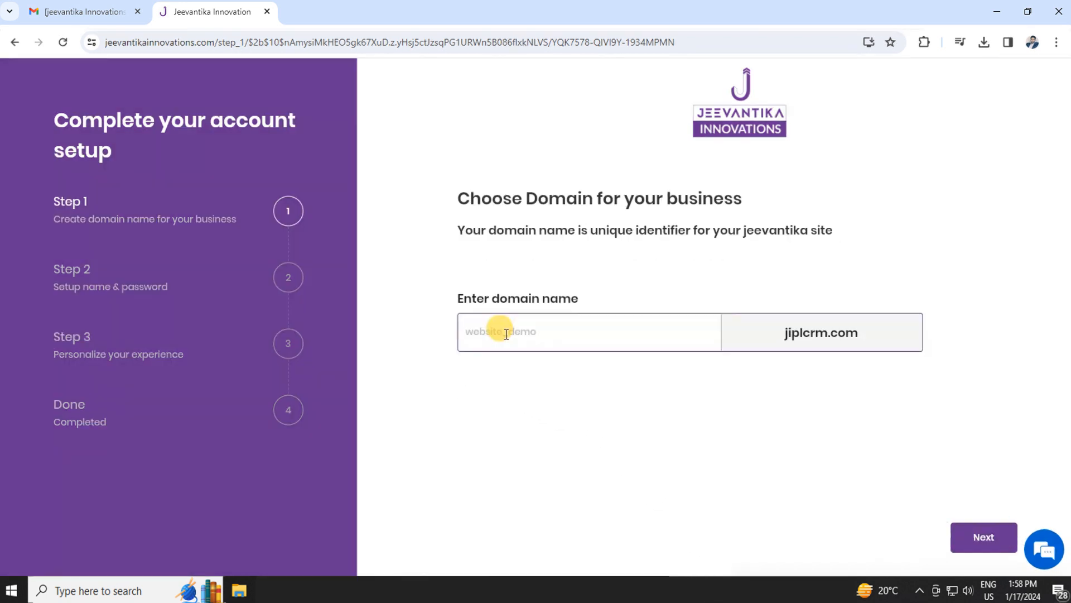
text(jonty)
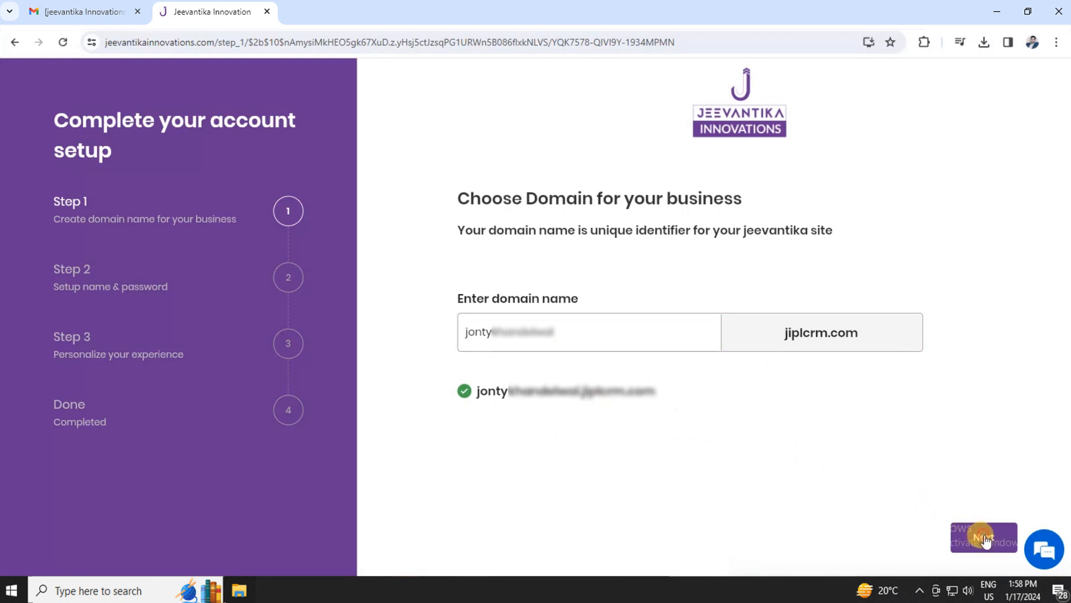
click(984, 536)
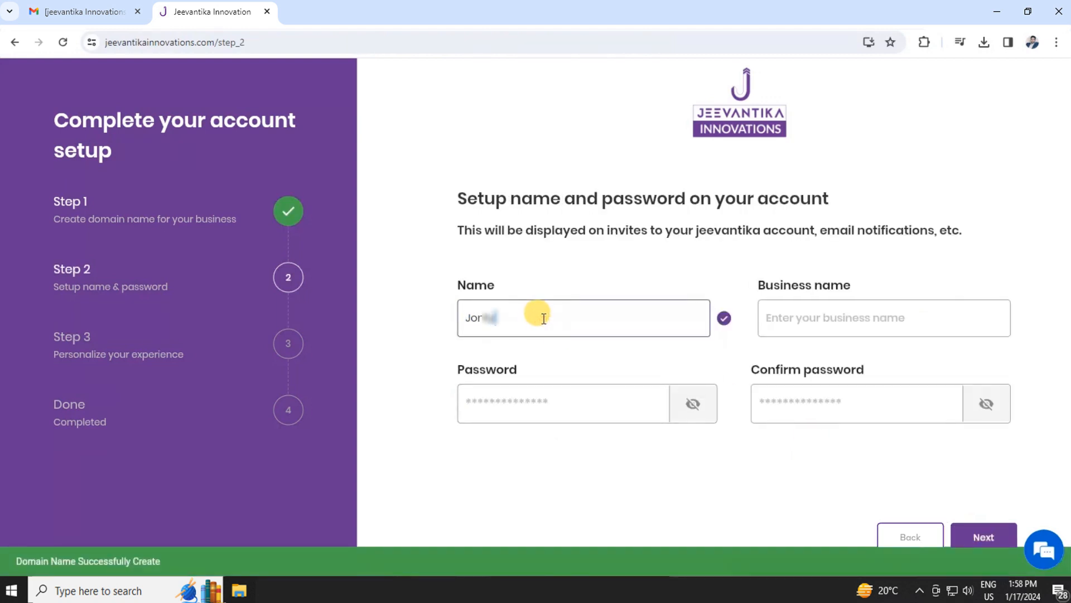
Save the name, business name and password, select 1-10 Employees, and finish the setup.
text(Smart)
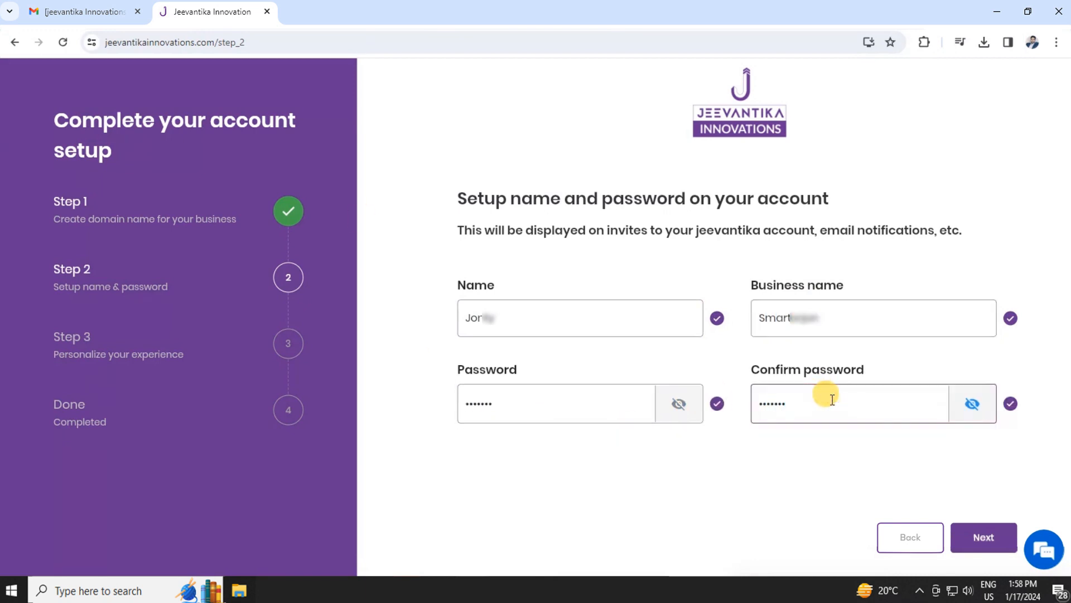
click(984, 537)
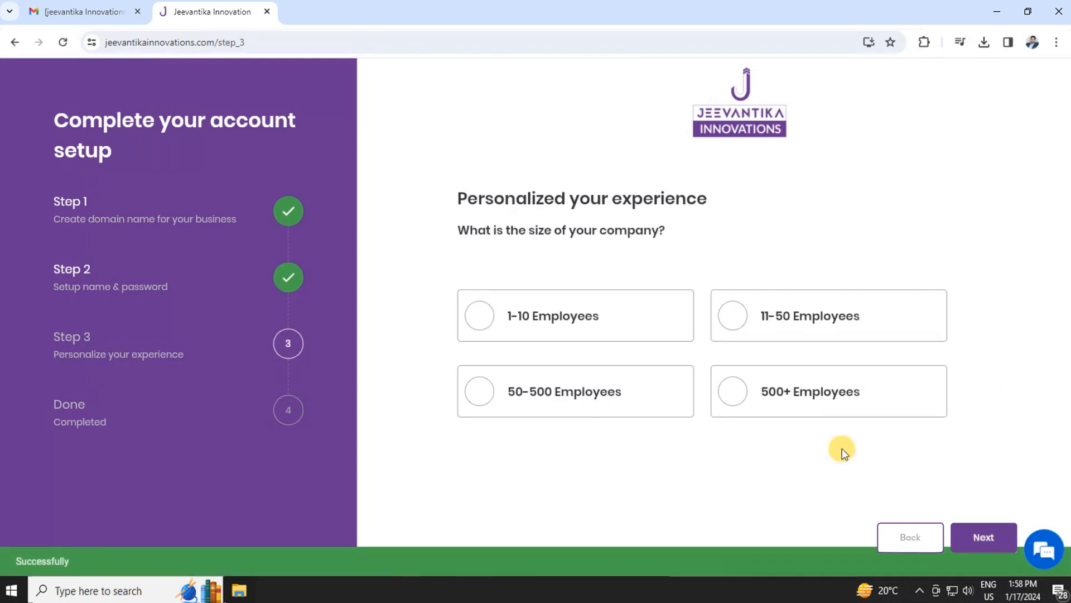
click(480, 315)
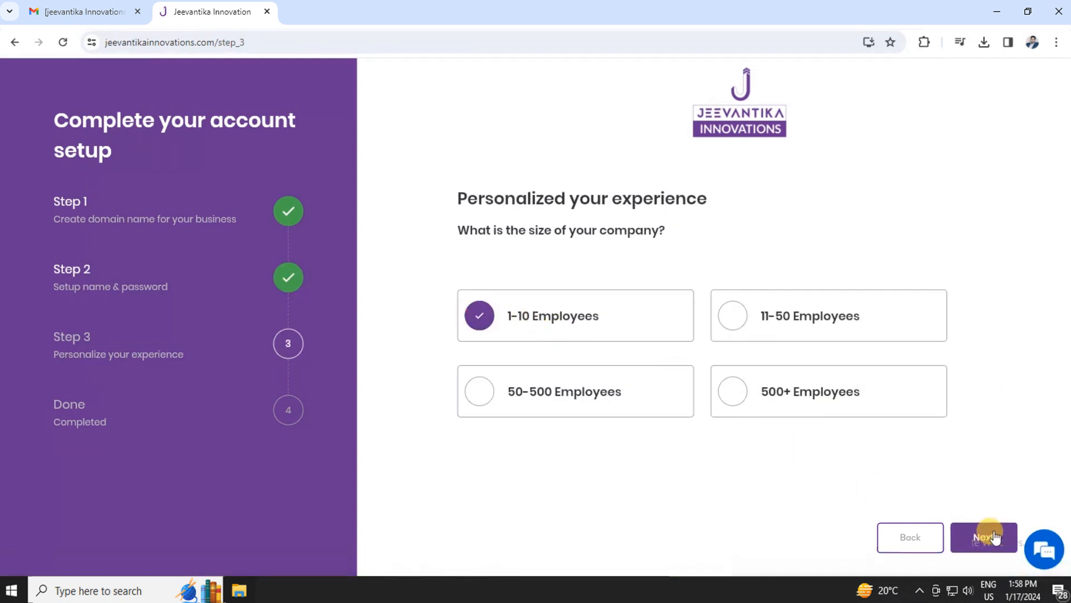
click(991, 537)
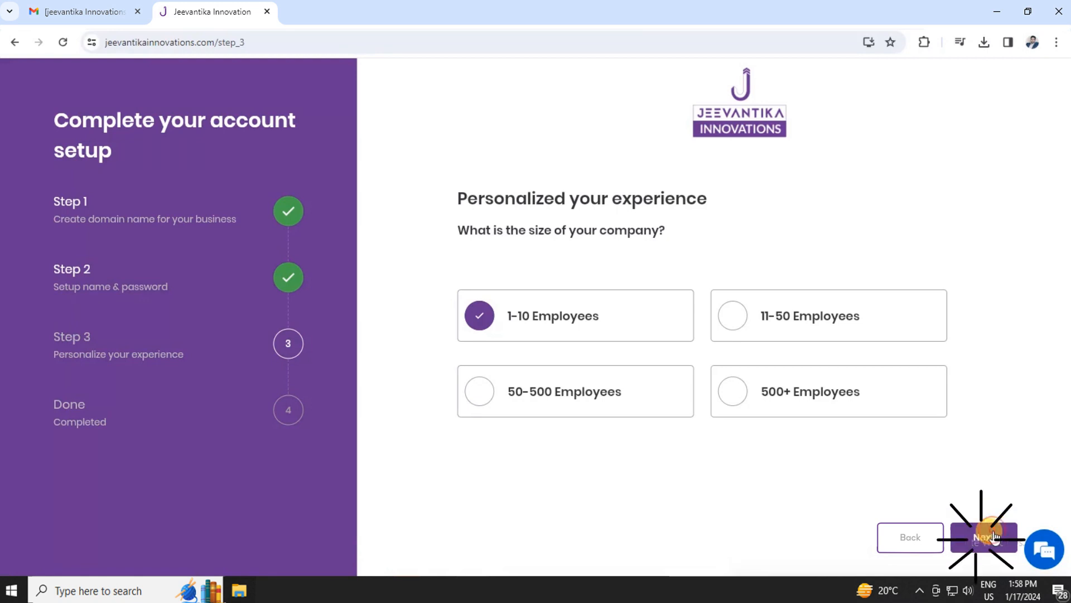
click(985, 536)
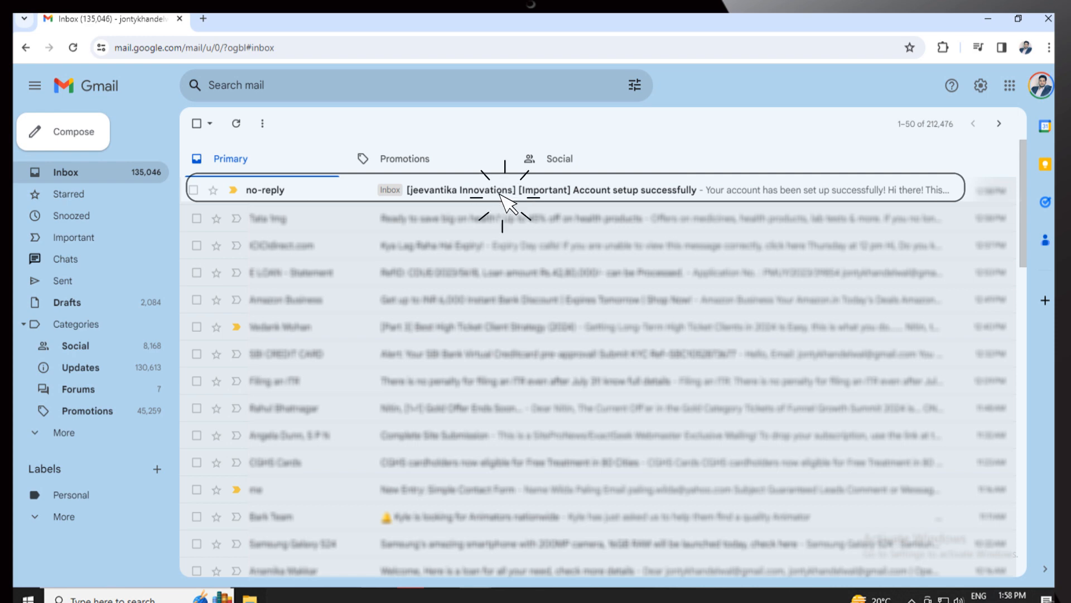
Open the Account setup successfully email and follow its jiplcrm.com domain link to the new site.
click(507, 190)
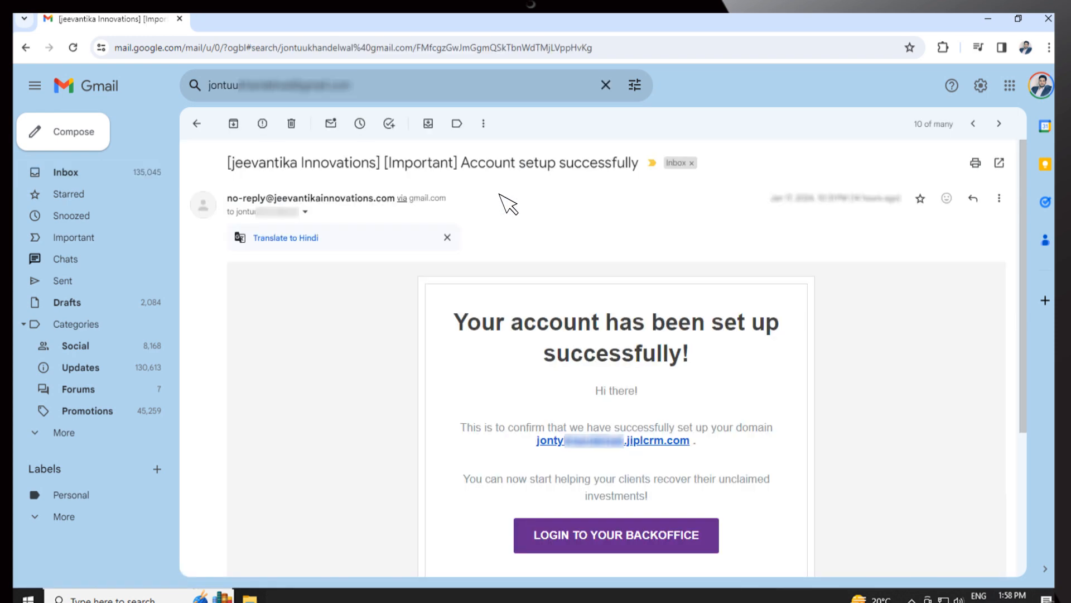
mouse_move(604, 487)
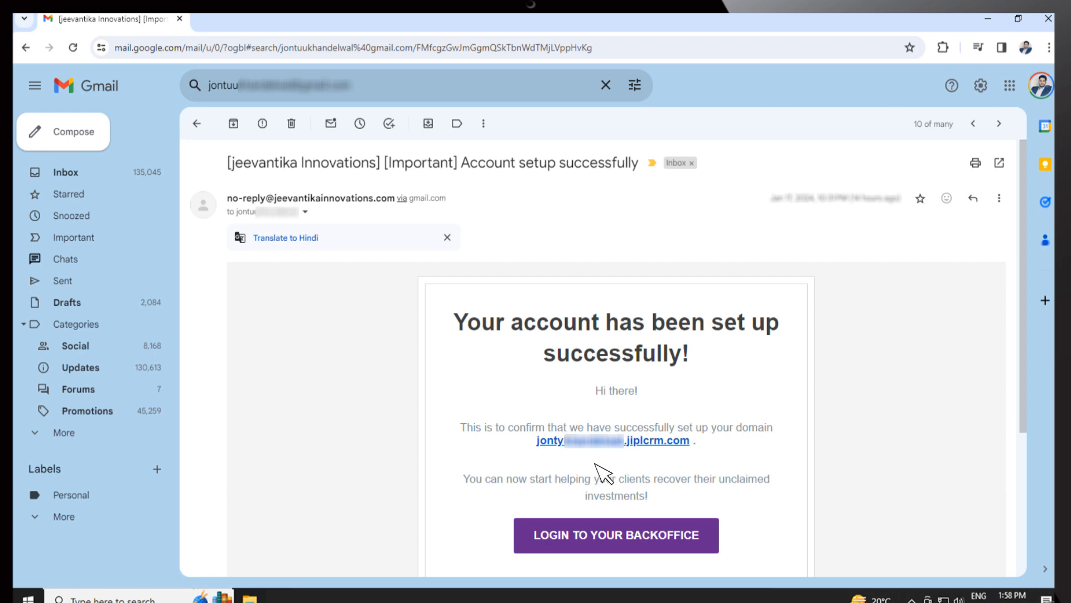
click(612, 441)
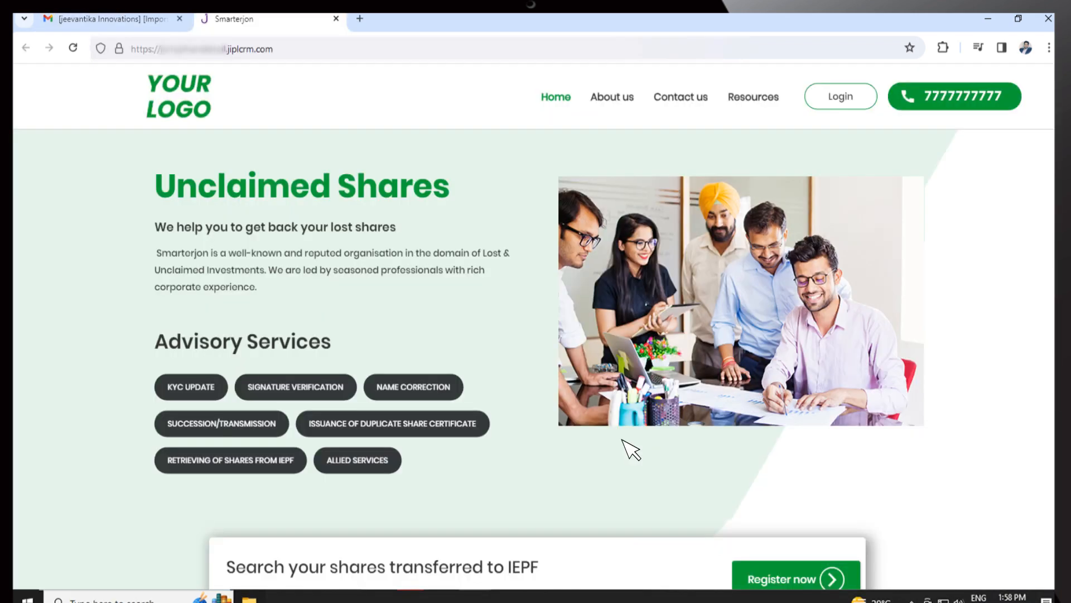
mouse_move(848, 109)
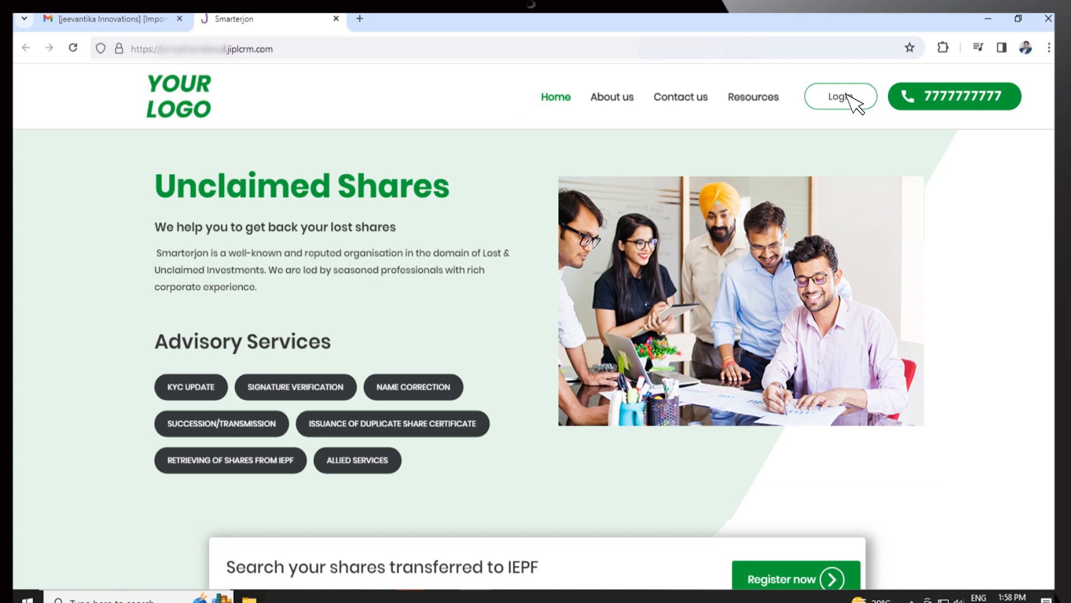
Submit the client Register Form with accepted terms and select RELIANCE INDUSTRIES LTD. for the IEPF search.
click(842, 95)
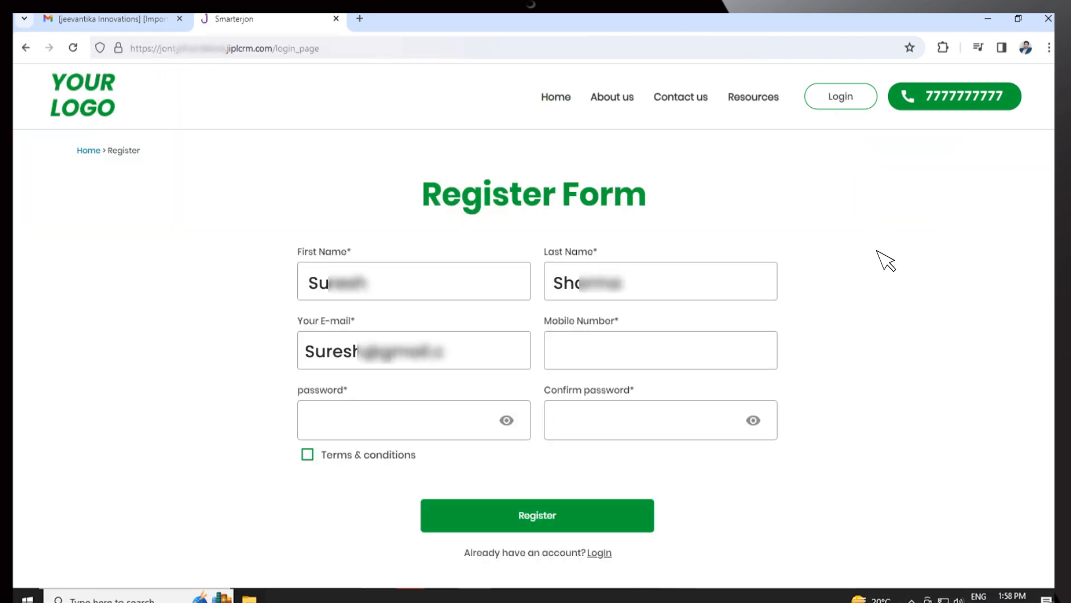
click(306, 454)
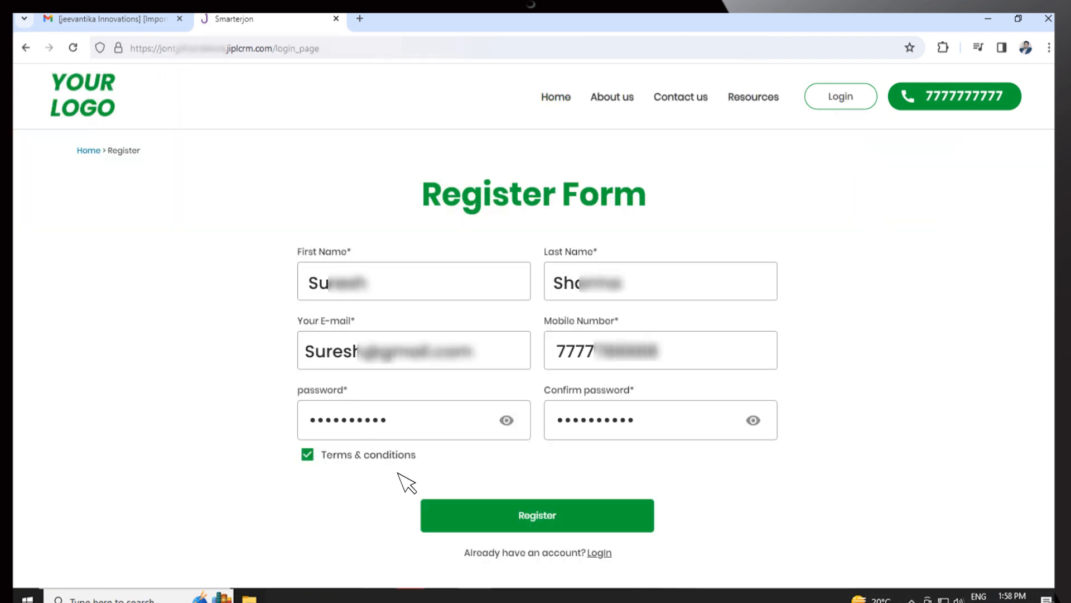
click(537, 515)
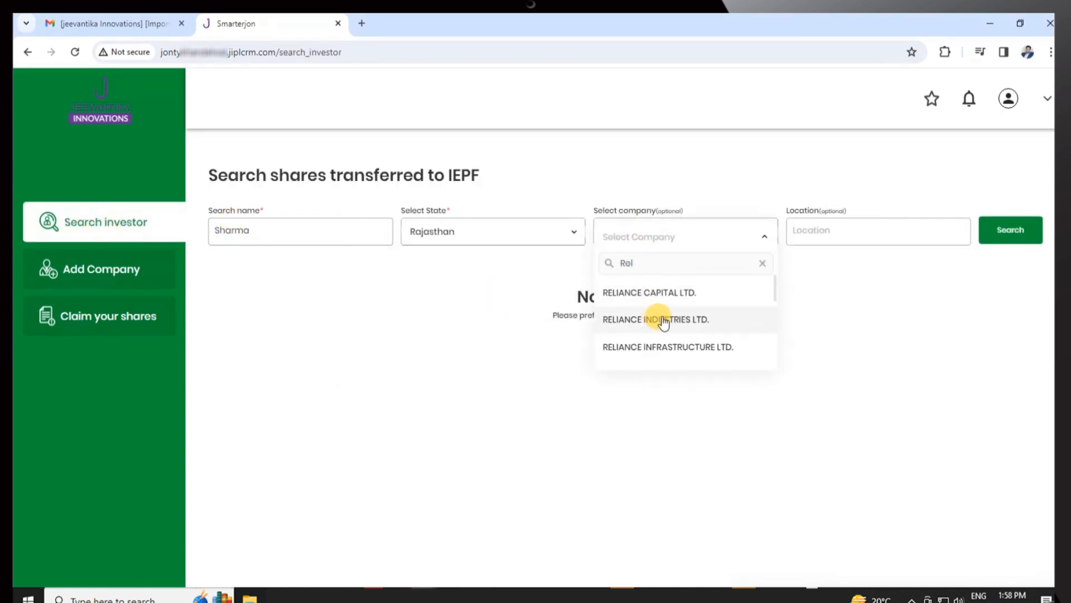
click(656, 320)
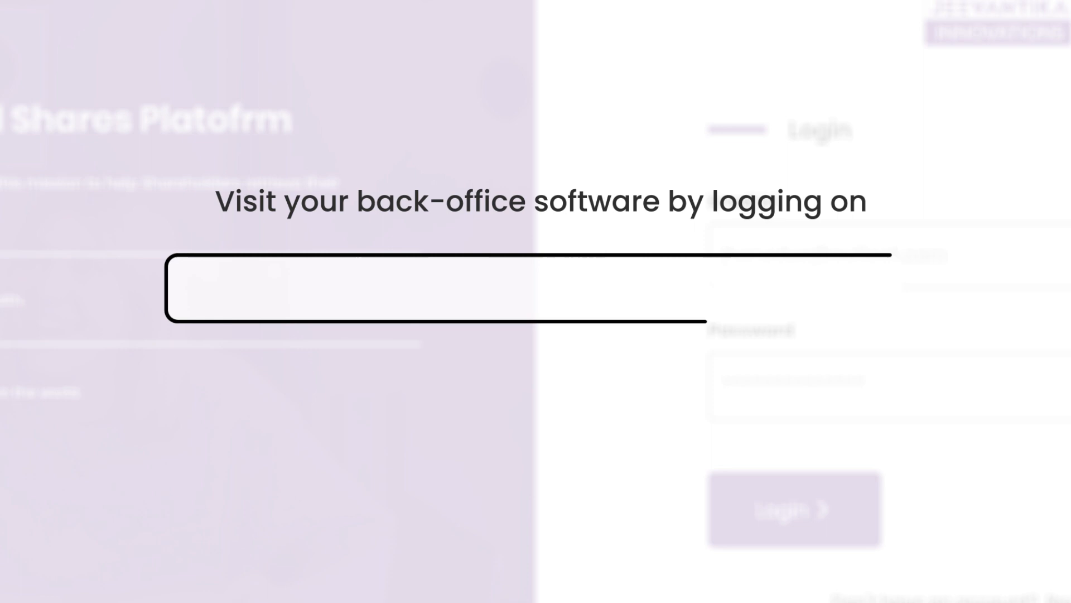
Sign in at jeevantikainnovations.com/login to open the Smarterjon registrations dashboard.
text(www.jeevant)
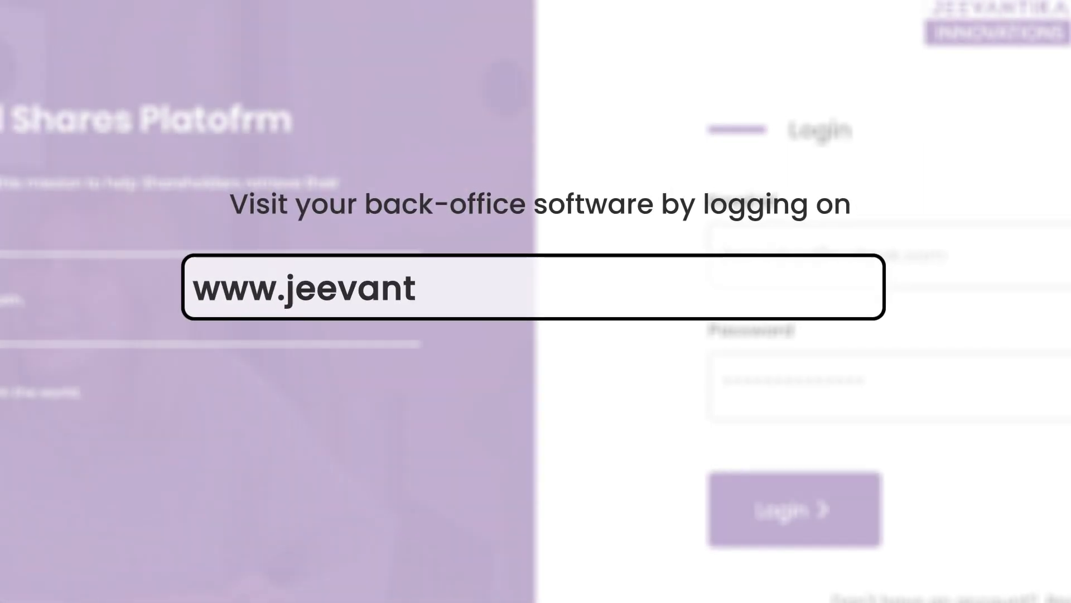
text(ikainnovations)
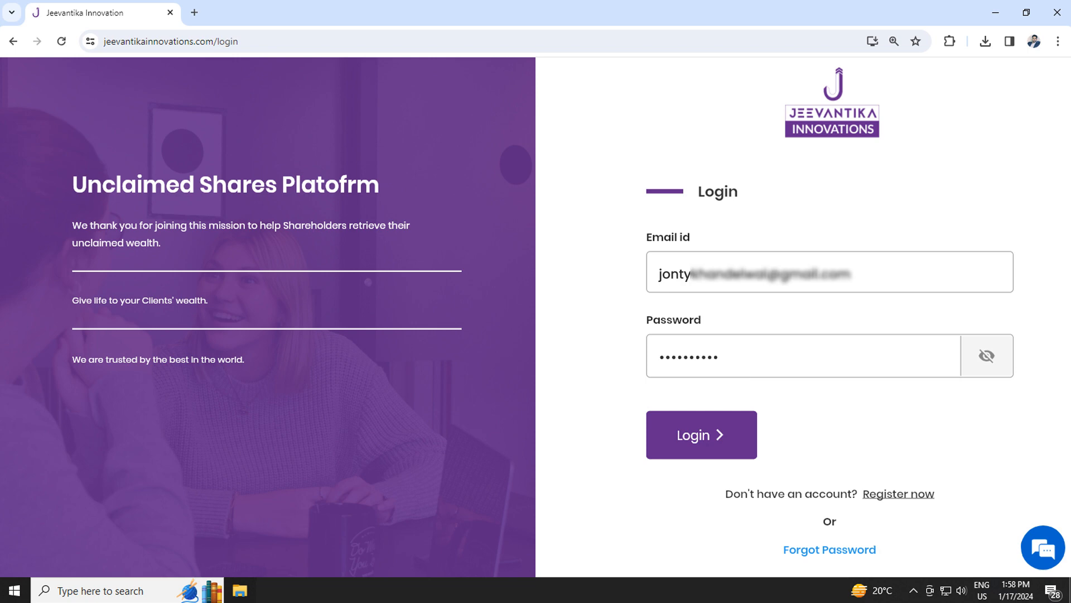
click(701, 434)
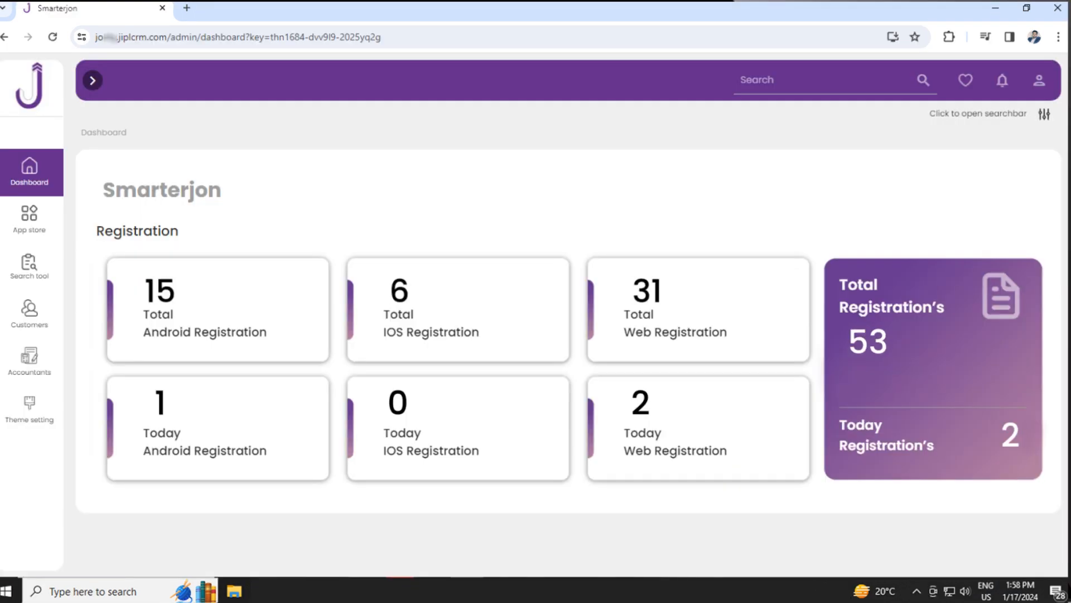